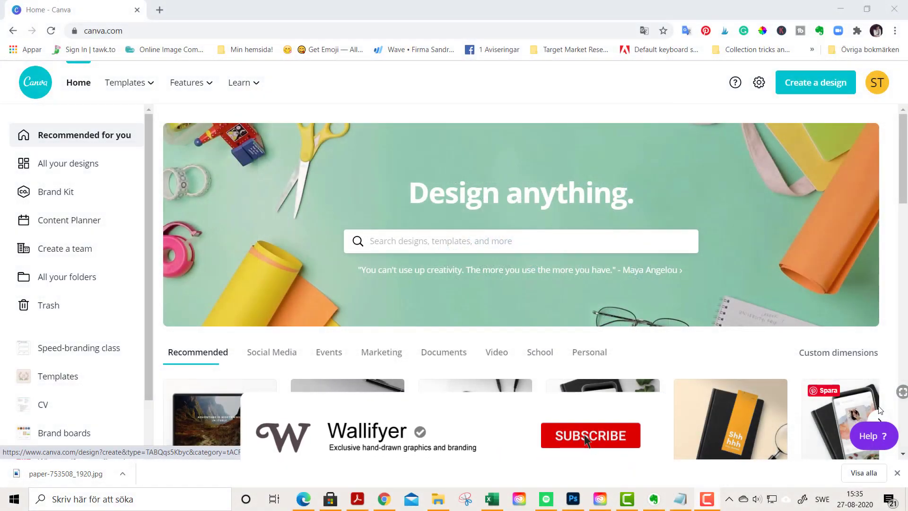
- Start a blank 1920 × 1080 px Desktop Wallpaper design found by searching 'wallpaper'
{"action": "left_click", "coordinate": [590, 436]}
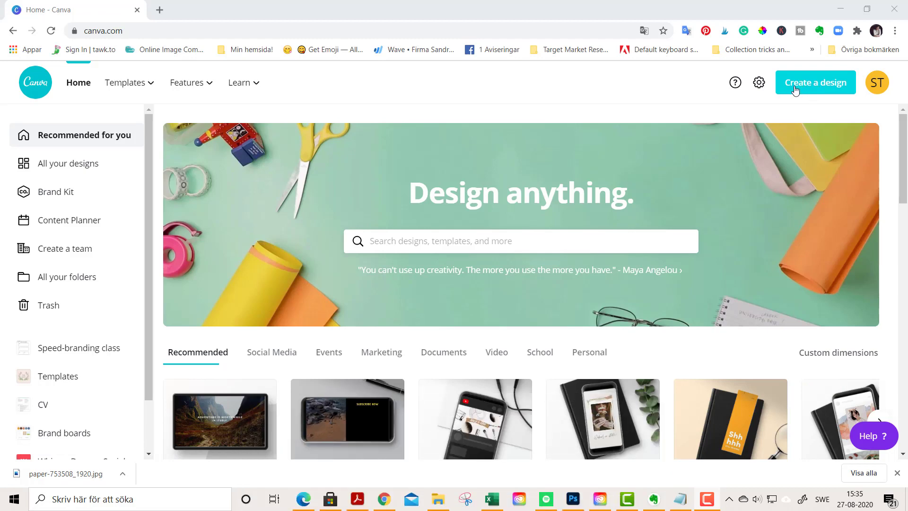
{"action": "left_click", "coordinate": [815, 83]}
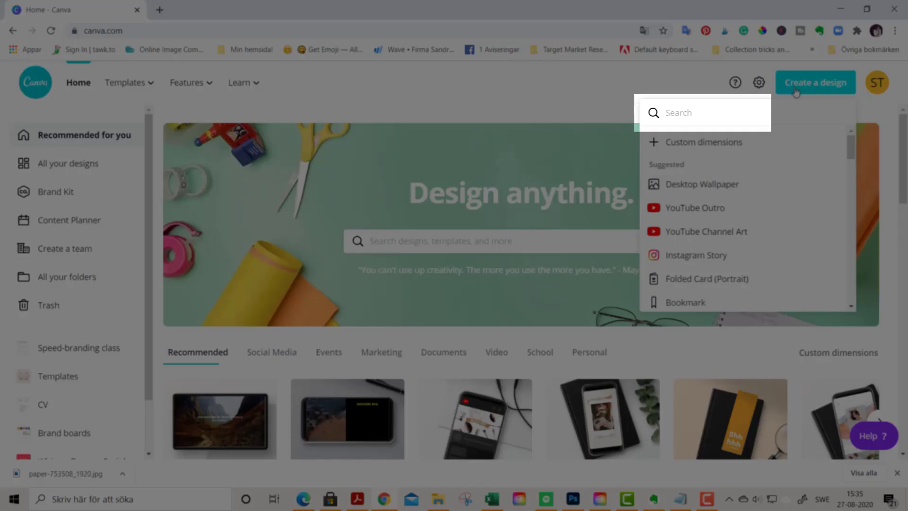
{"action": "type", "text": "wall"}
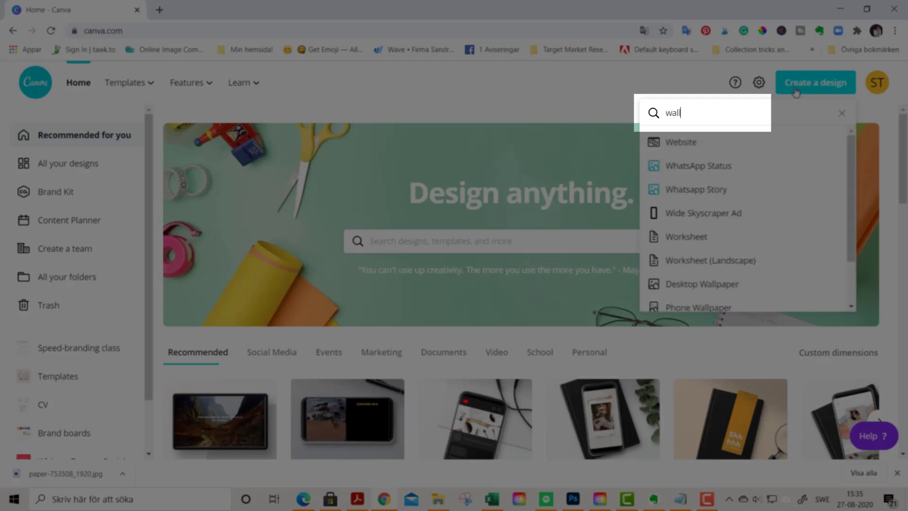
{"action": "type", "text": "lpaper"}
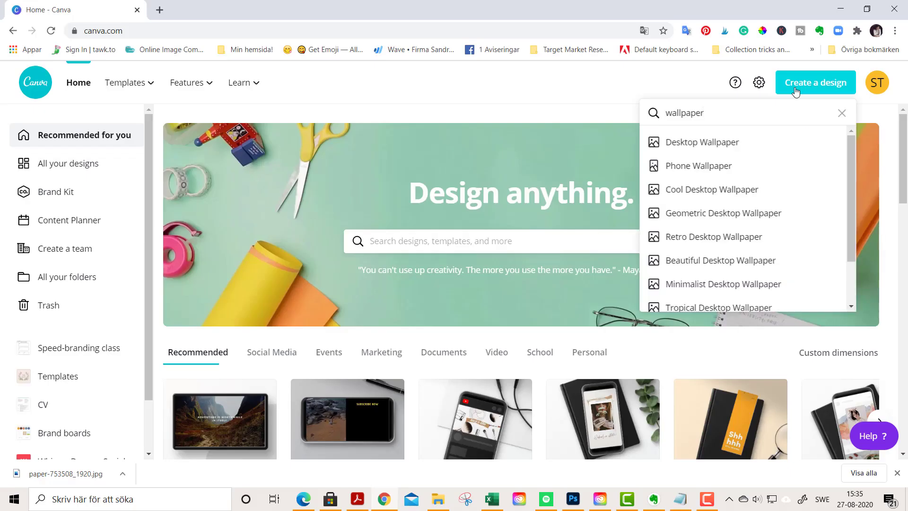
{"action": "mouse_move", "coordinate": [703, 142]}
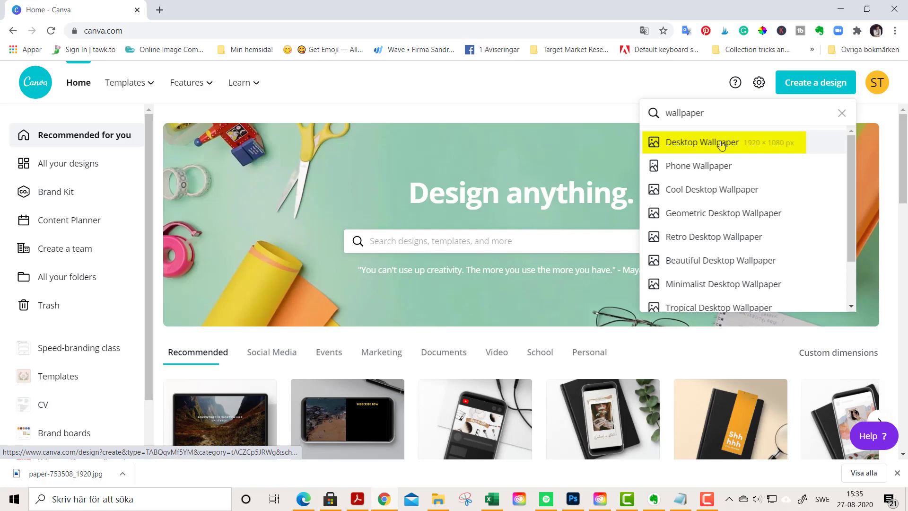
{"action": "mouse_move", "coordinate": [703, 142]}
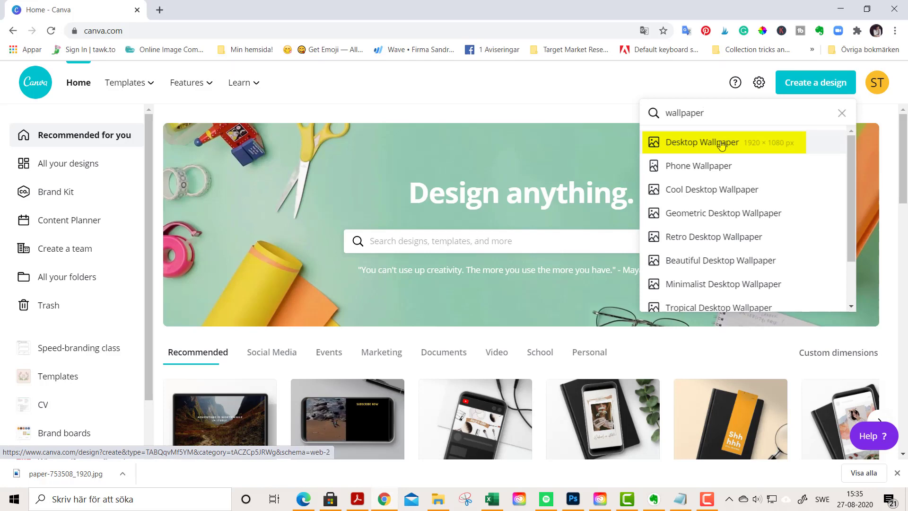
{"action": "left_click", "coordinate": [702, 141]}
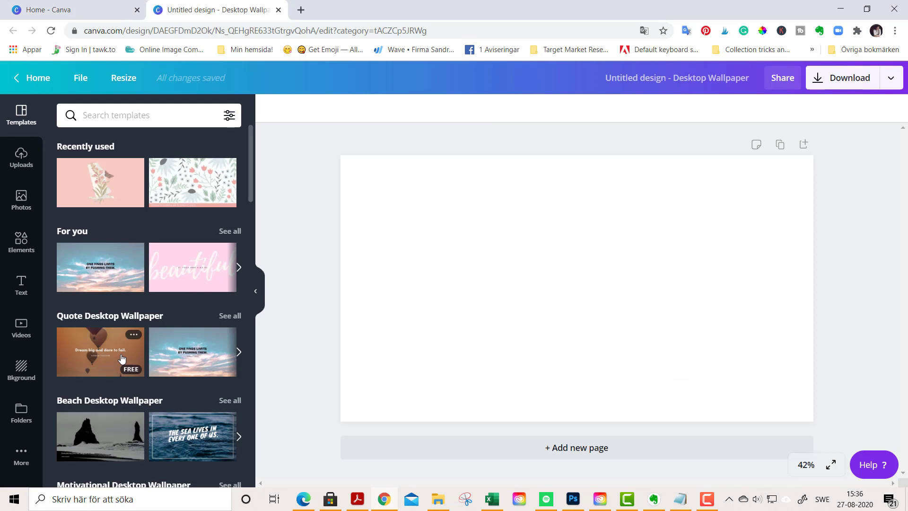
{"action": "mouse_move", "coordinate": [21, 240]}
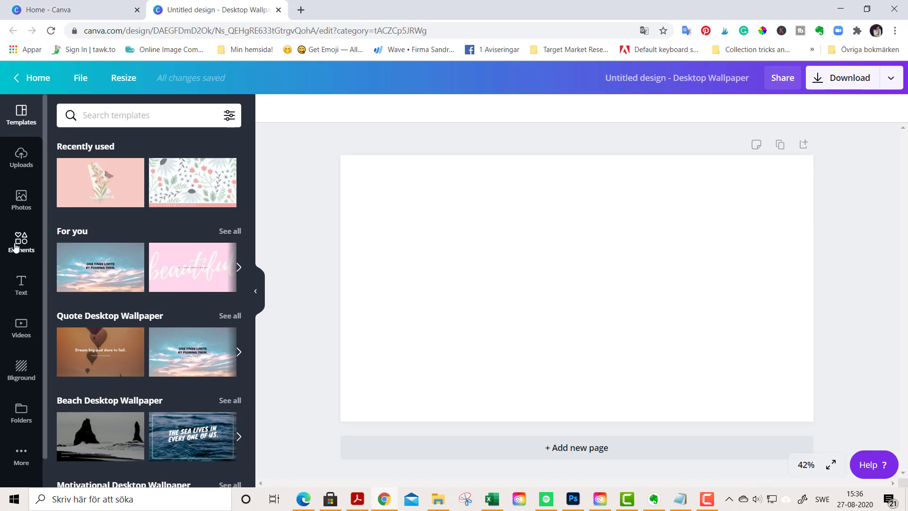
- Add a single-cell grid from Elements covering the whole page
{"action": "left_click", "coordinate": [21, 240]}
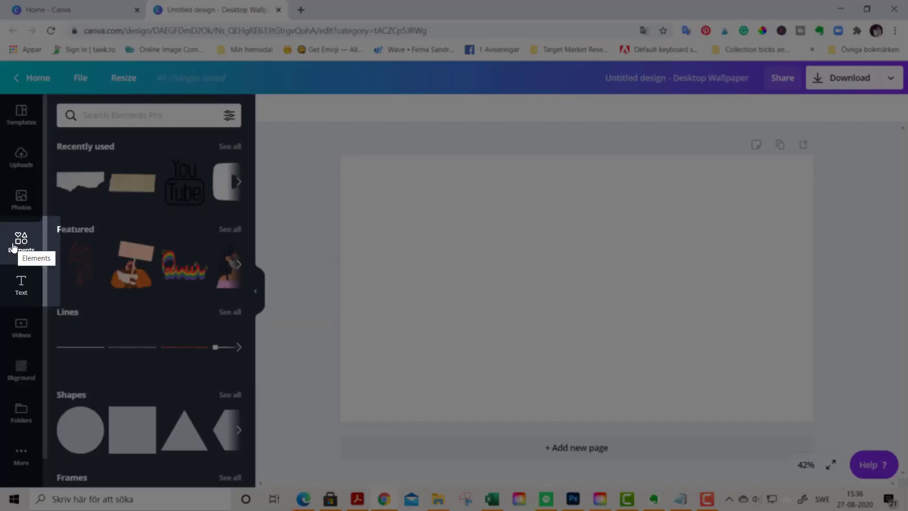
{"action": "scroll", "scroll_direction": "down", "scroll_amount": 3}
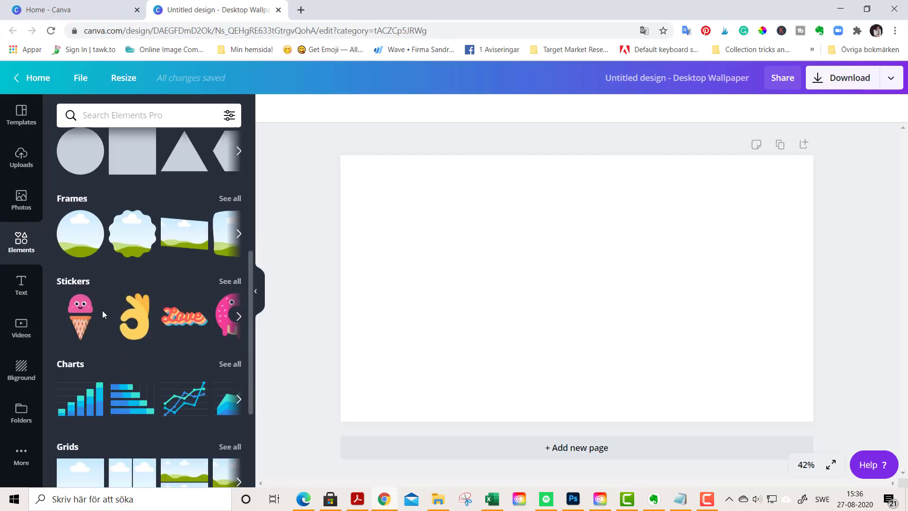
{"action": "scroll", "scroll_direction": "down", "scroll_amount": 3}
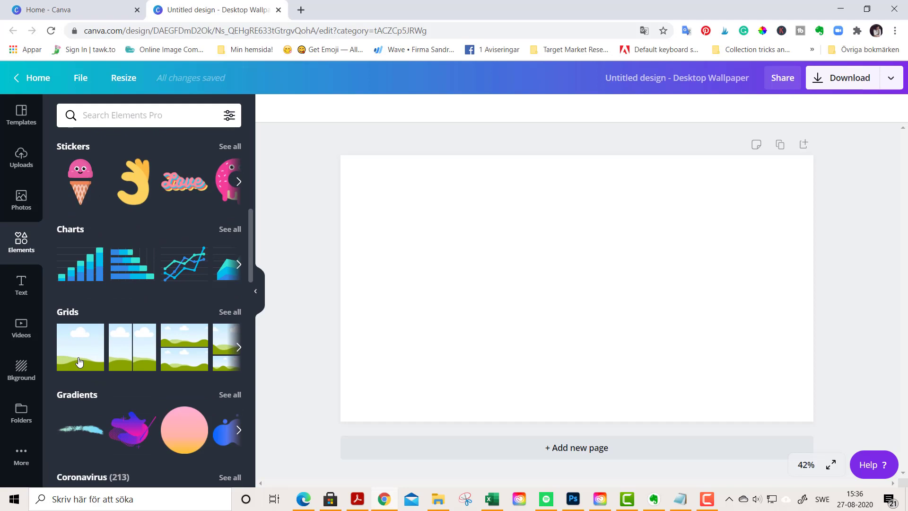
{"action": "left_click", "coordinate": [80, 346]}
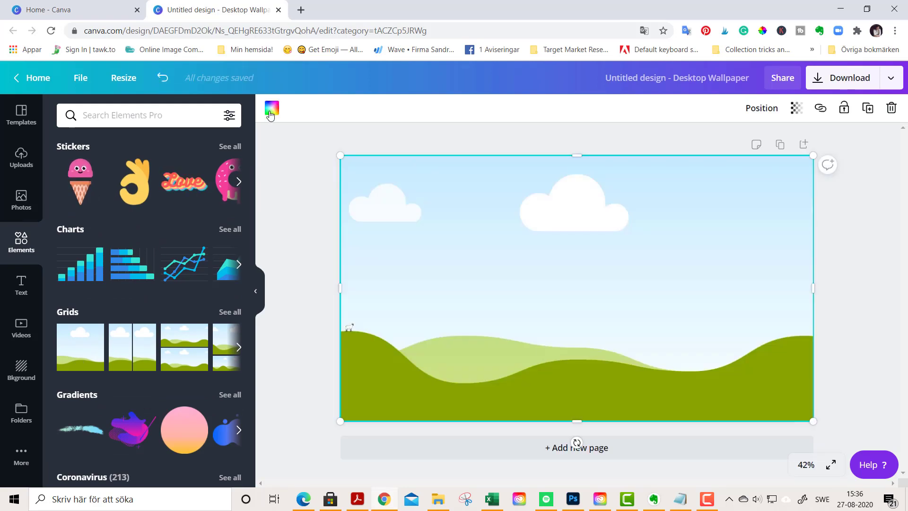
- Fill the full-page grid with cream #fffcf4 from the Wallifyer palette
{"action": "left_click", "coordinate": [271, 107]}
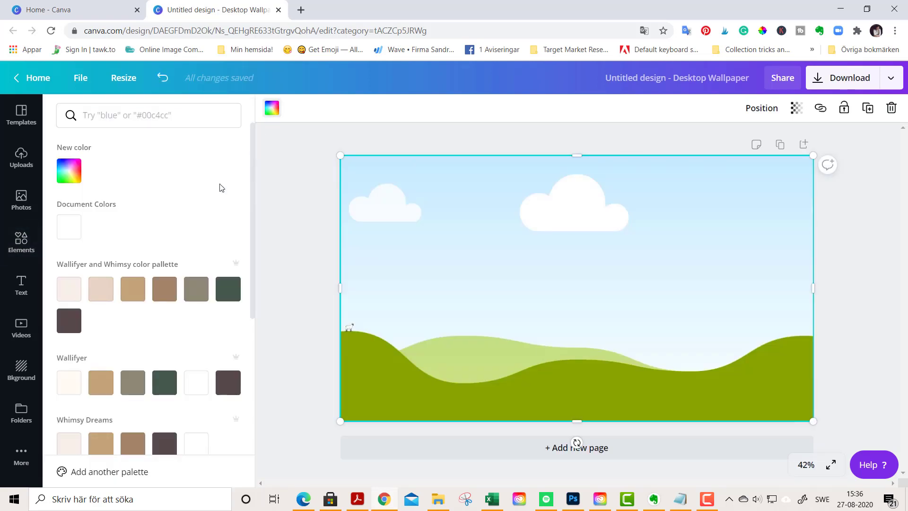
{"action": "left_click", "coordinate": [69, 171]}
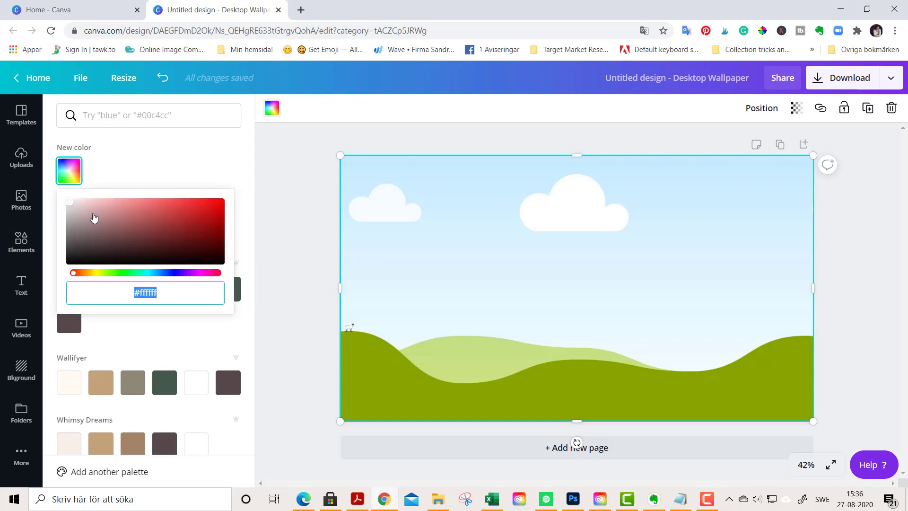
{"action": "left_click", "coordinate": [68, 382]}
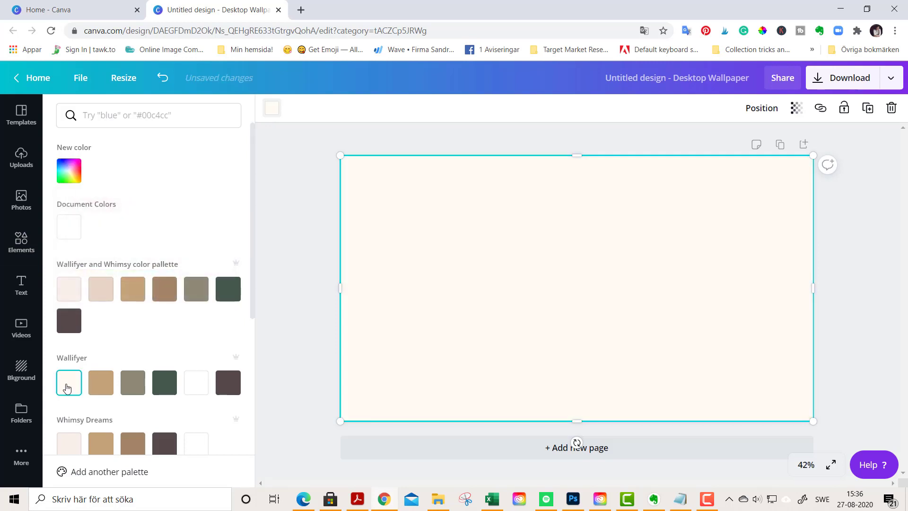
{"action": "mouse_move", "coordinate": [68, 382]}
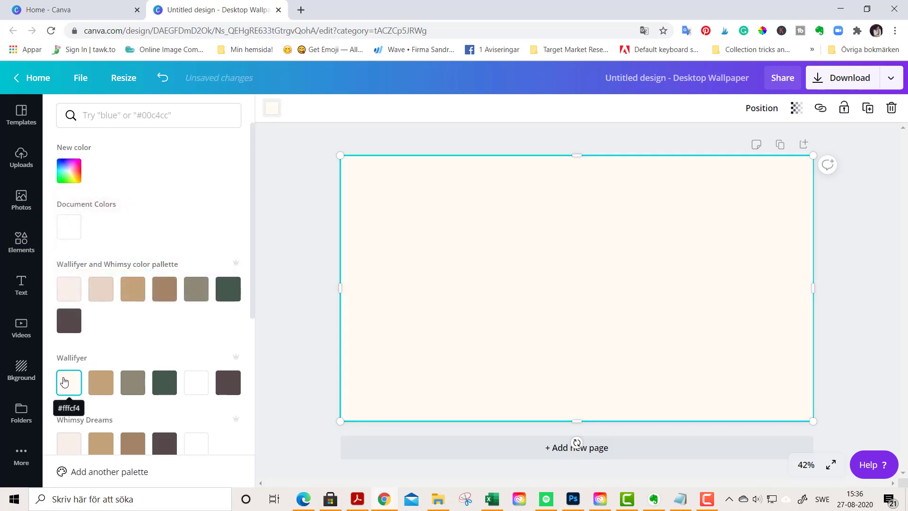
{"action": "left_click", "coordinate": [68, 382]}
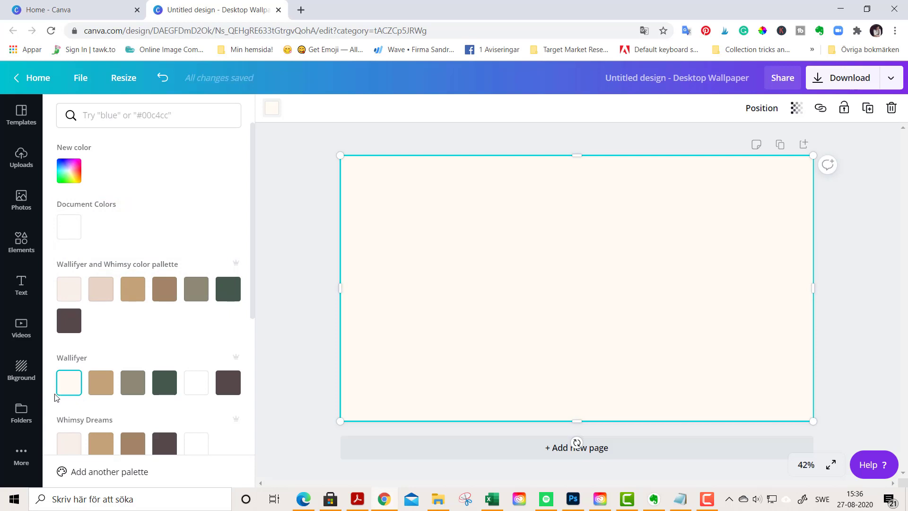
{"action": "mouse_move", "coordinate": [467, 335]}
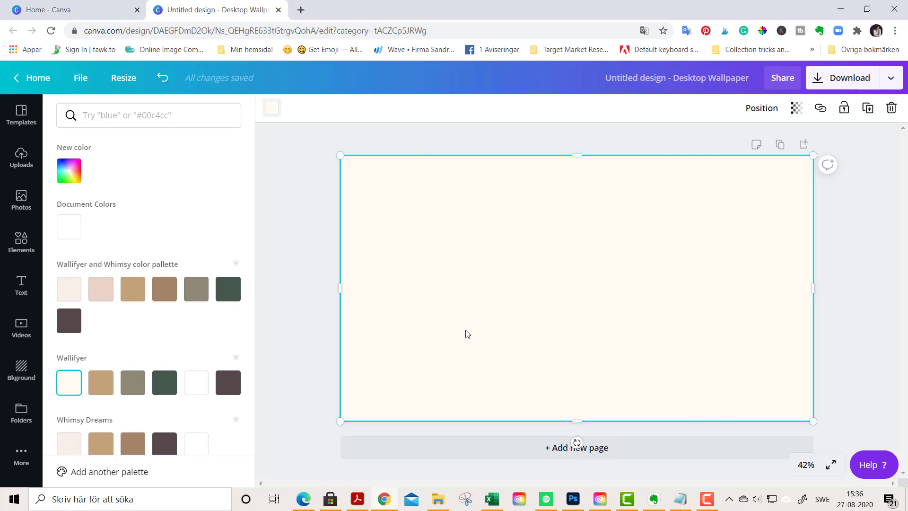
{"action": "mouse_move", "coordinate": [68, 226]}
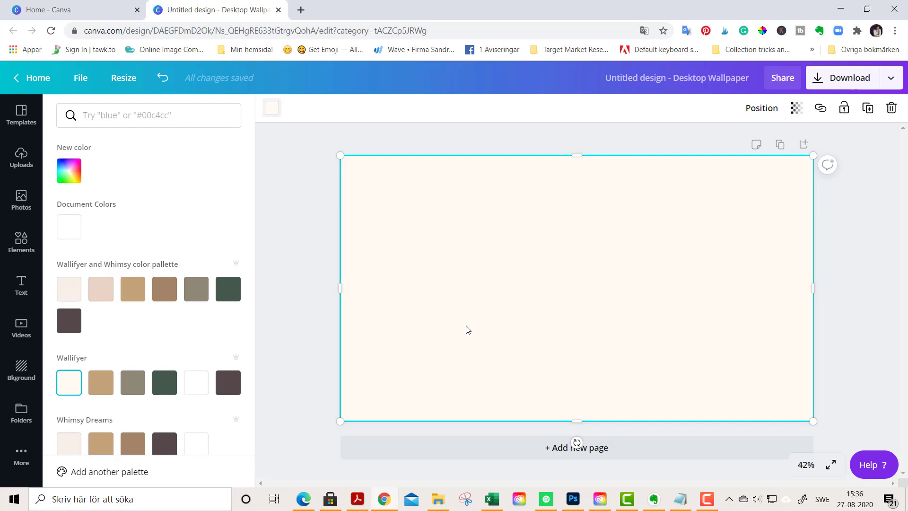
- Browse the uploaded botanical images, then bring back the Elements panel
{"action": "left_click", "coordinate": [21, 242]}
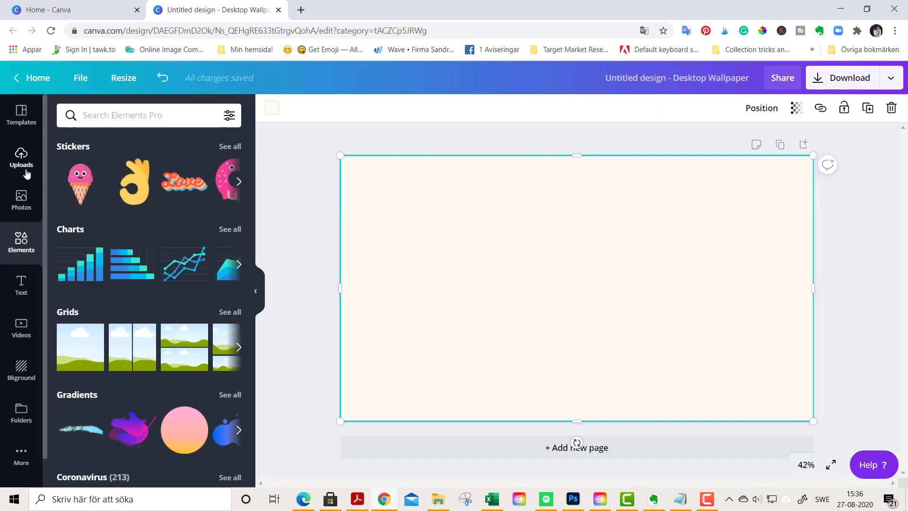
{"action": "left_click", "coordinate": [20, 159]}
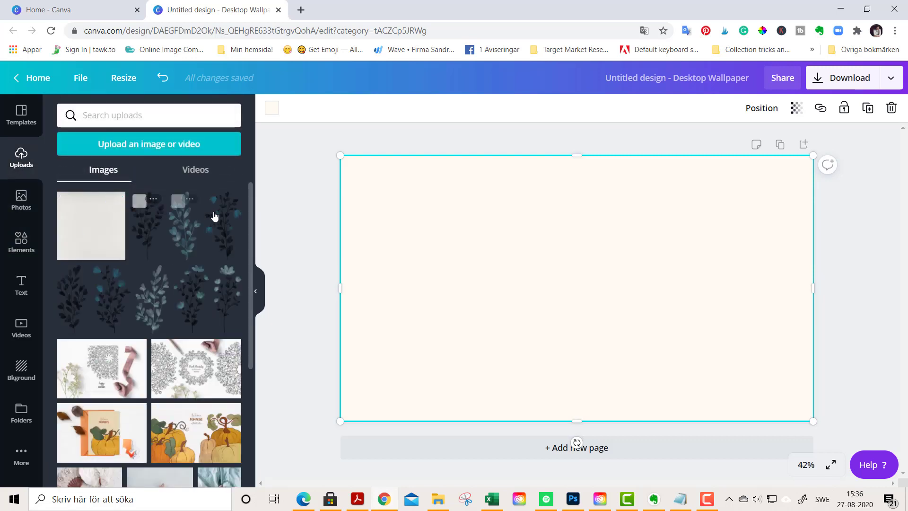
{"action": "mouse_move", "coordinate": [77, 290]}
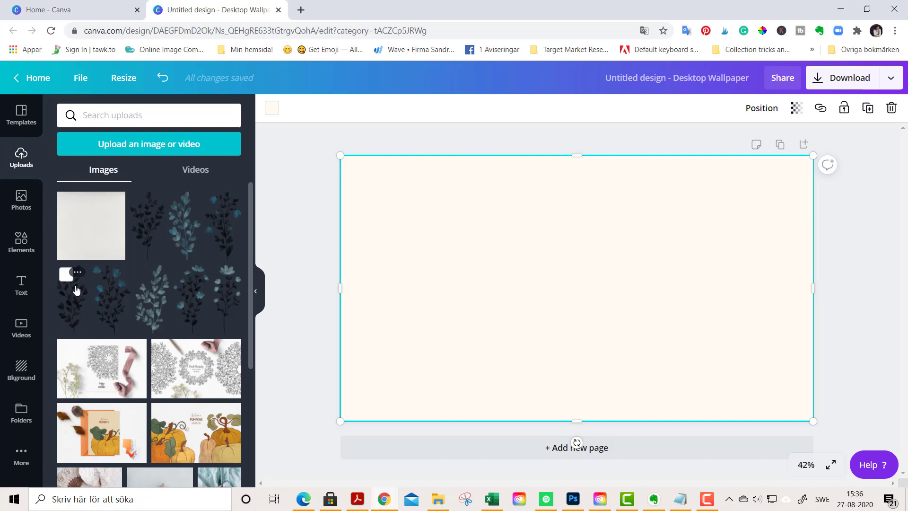
{"action": "mouse_move", "coordinate": [90, 309]}
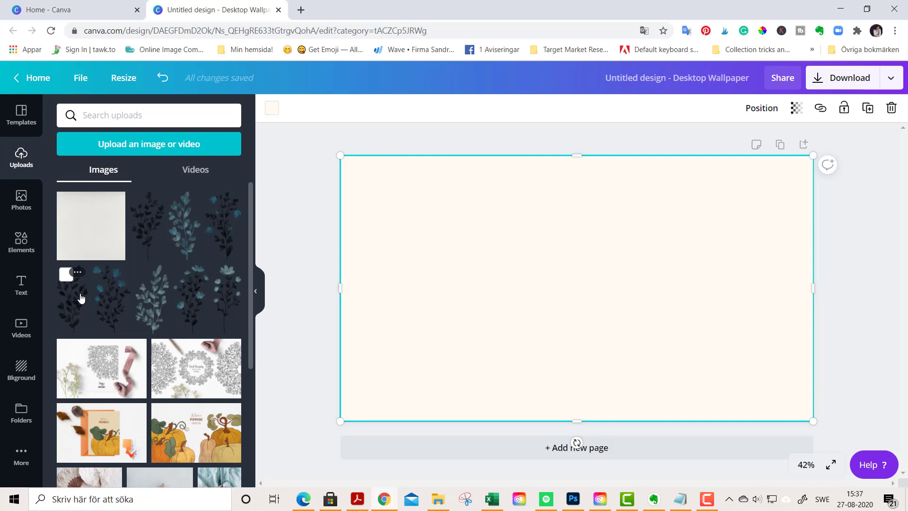
{"action": "mouse_move", "coordinate": [146, 305]}
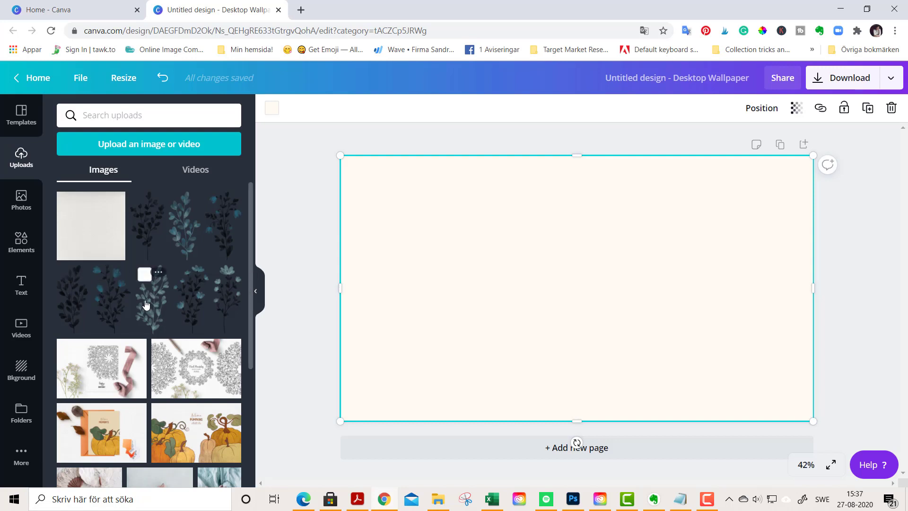
{"action": "mouse_move", "coordinate": [21, 333]}
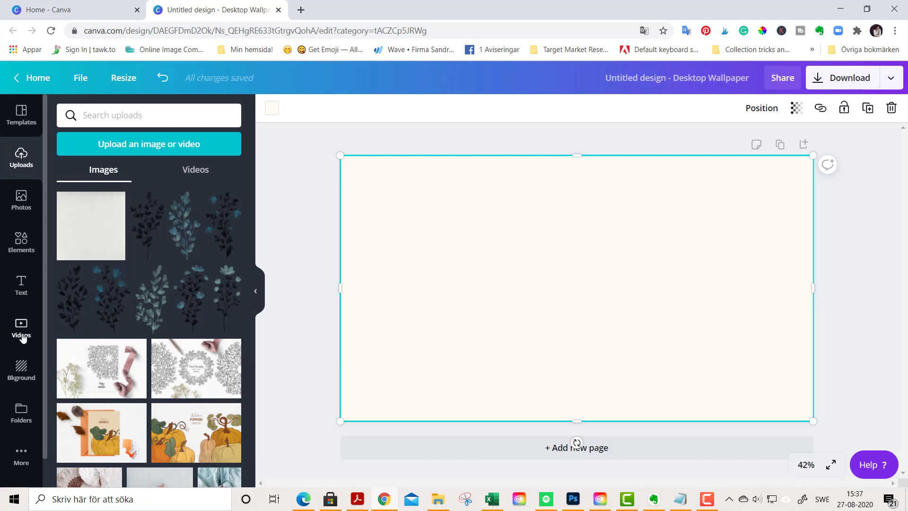
{"action": "left_click", "coordinate": [21, 242]}
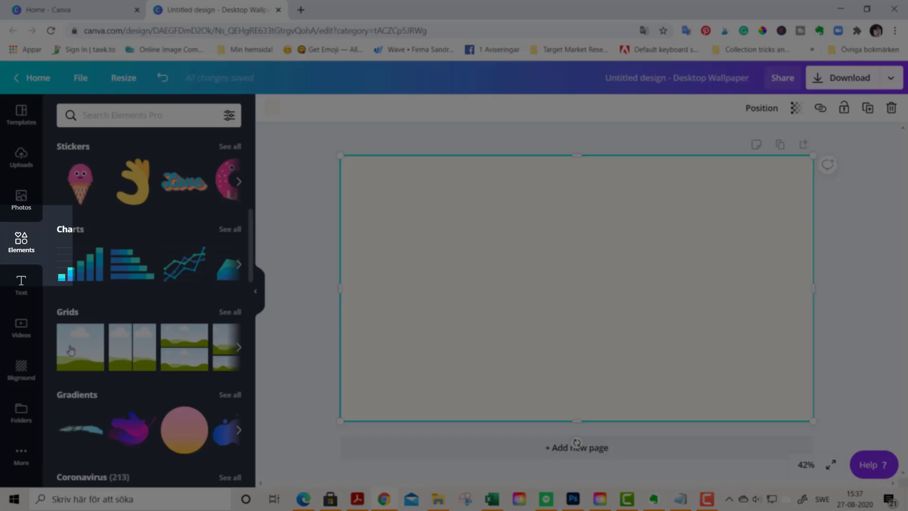
- Add a two-cell photo grid layout with sky-and-hills placeholders to the page
{"action": "left_click", "coordinate": [80, 347]}
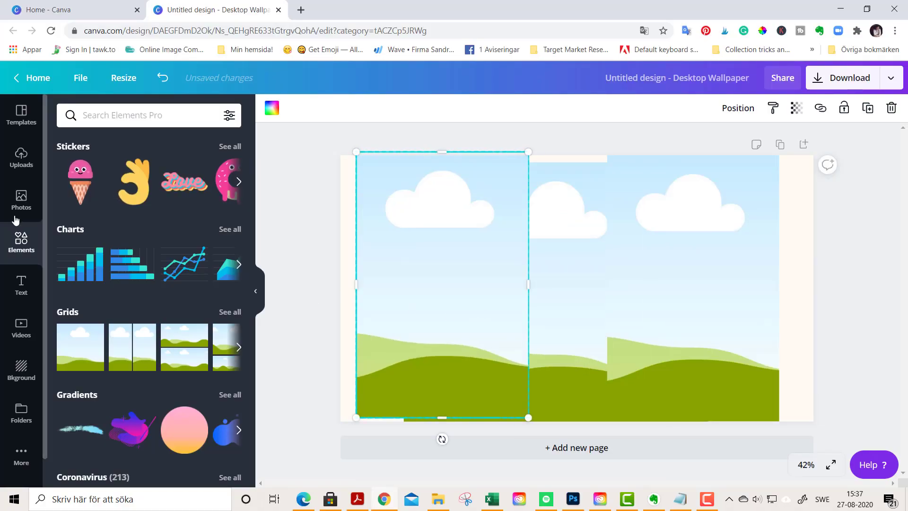
- Place an uploaded watercolor leaf graphic on the page and resize it within its frame
{"action": "left_click", "coordinate": [21, 157]}
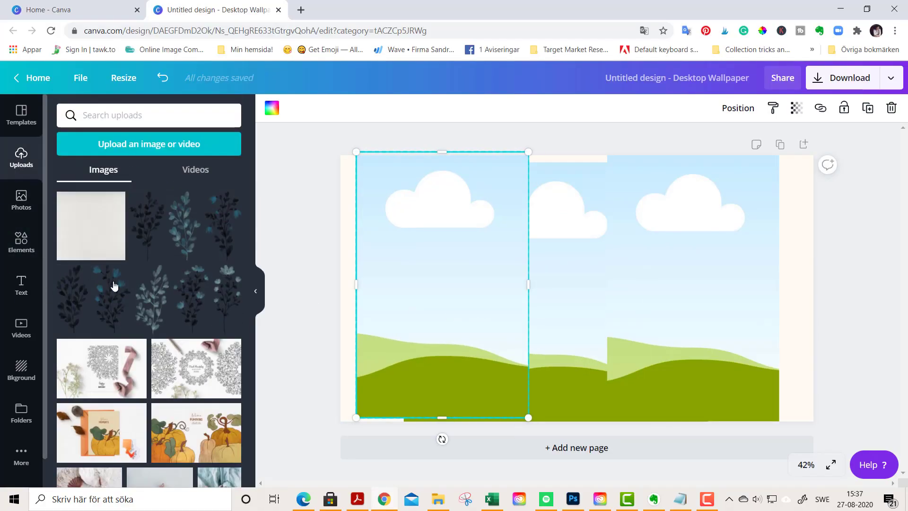
{"action": "mouse_move", "coordinate": [193, 304]}
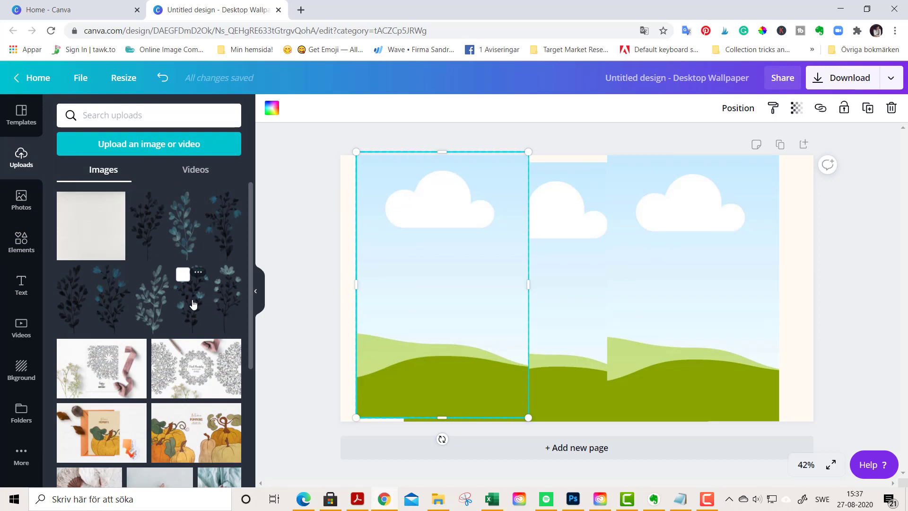
{"action": "mouse_move", "coordinate": [186, 300]}
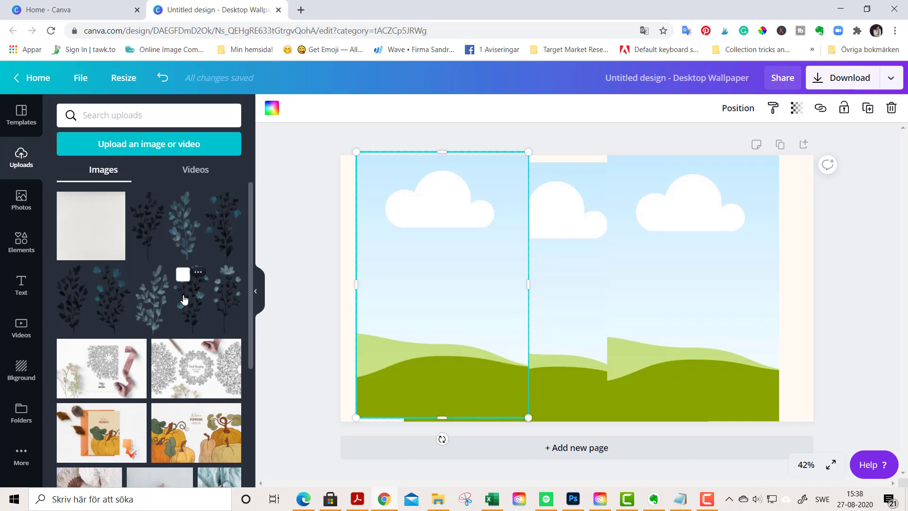
{"action": "mouse_move", "coordinate": [153, 297]}
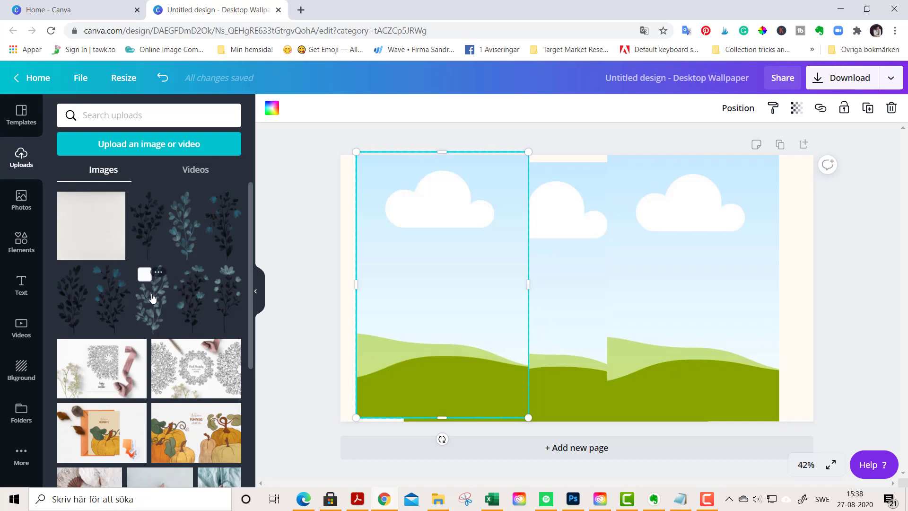
{"action": "mouse_move", "coordinate": [153, 196]}
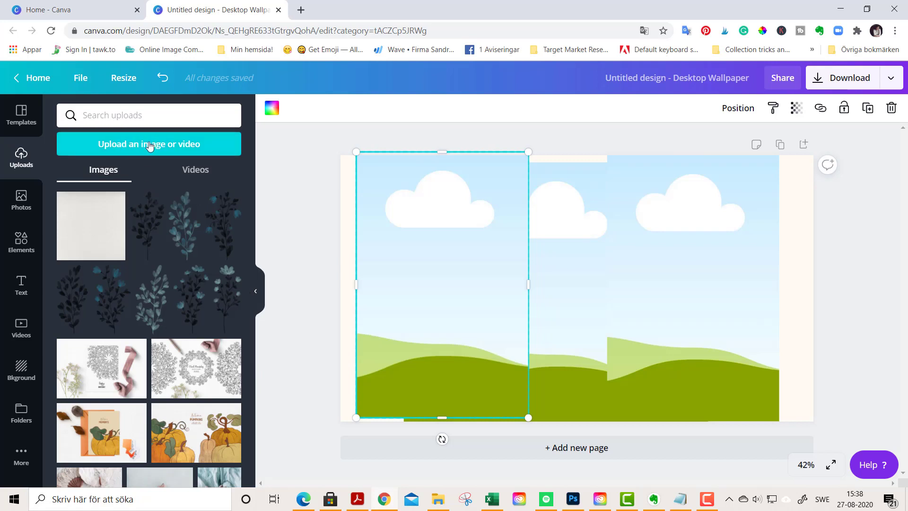
{"action": "left_click", "coordinate": [148, 144]}
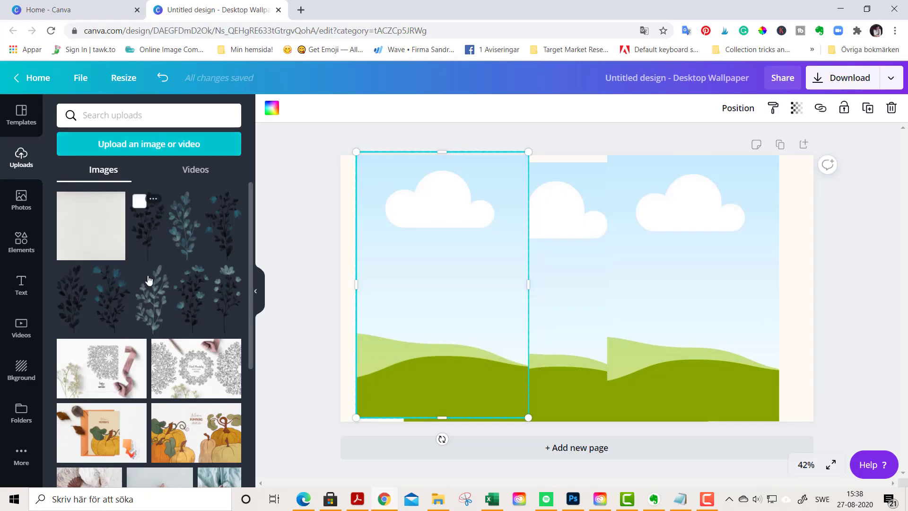
{"action": "mouse_move", "coordinate": [149, 300]}
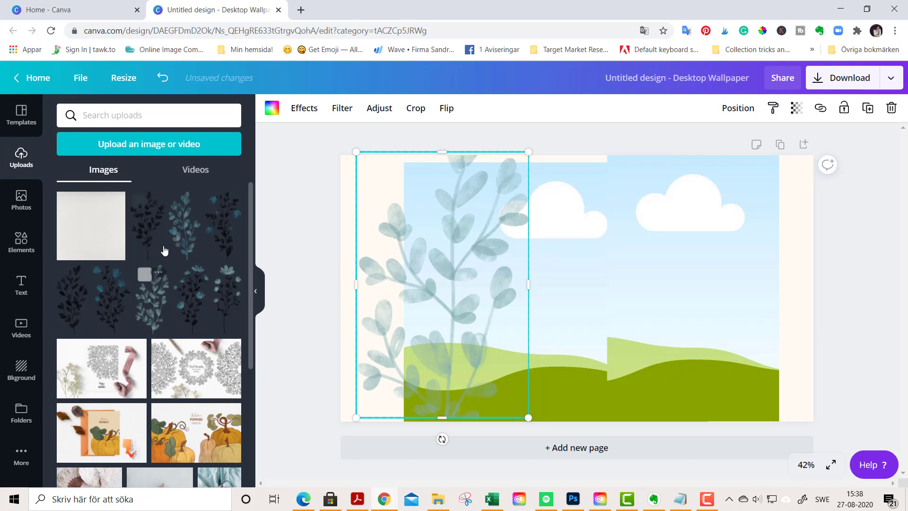
{"action": "mouse_move", "coordinate": [231, 302]}
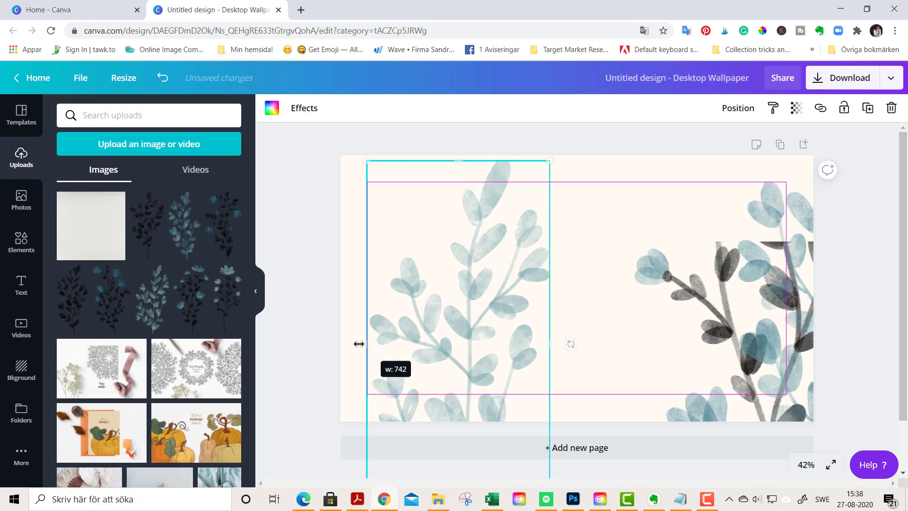
{"action": "double_click", "coordinate": [457, 278]}
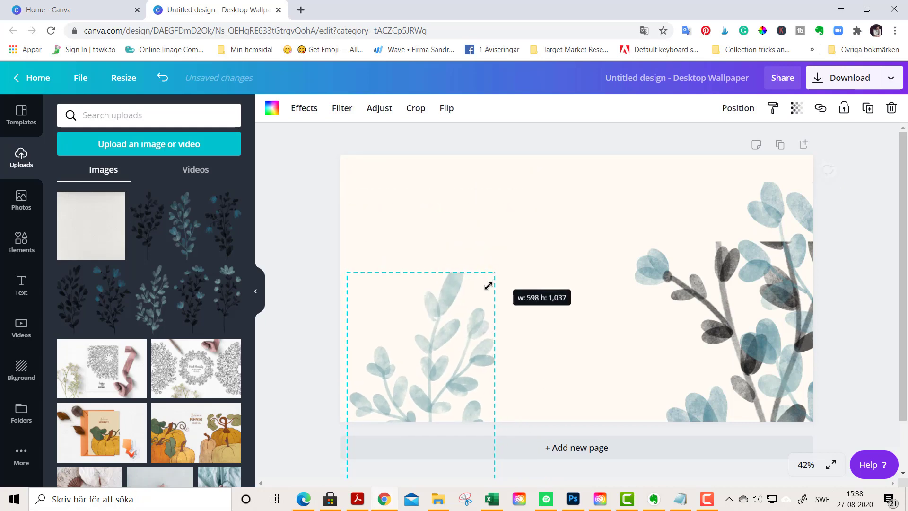
{"action": "left_click", "coordinate": [415, 108]}
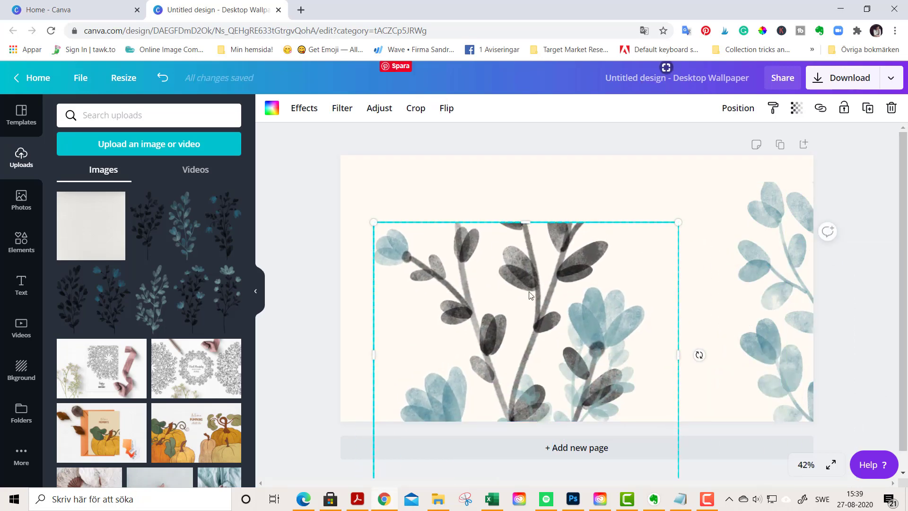
- Reposition the dark flower graphic inside its frame near the page bottom
{"action": "left_click", "coordinate": [415, 108]}
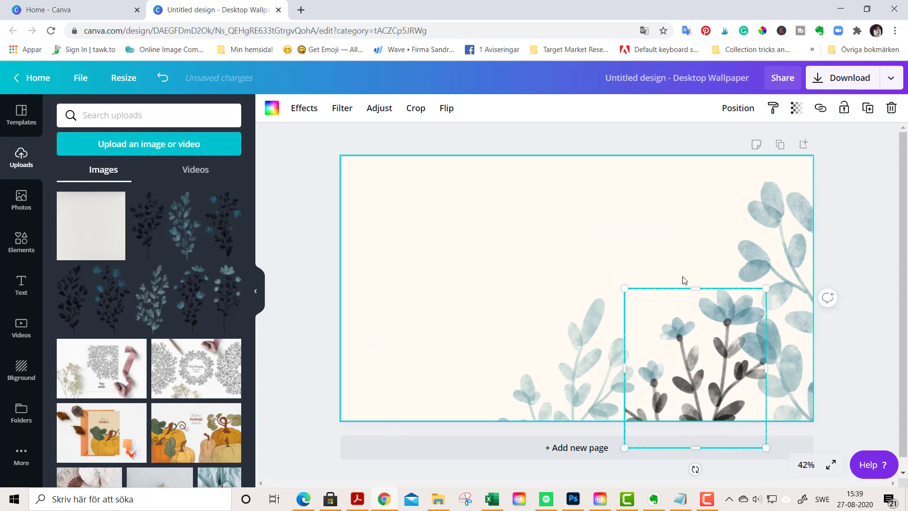
{"action": "left_click", "coordinate": [415, 108]}
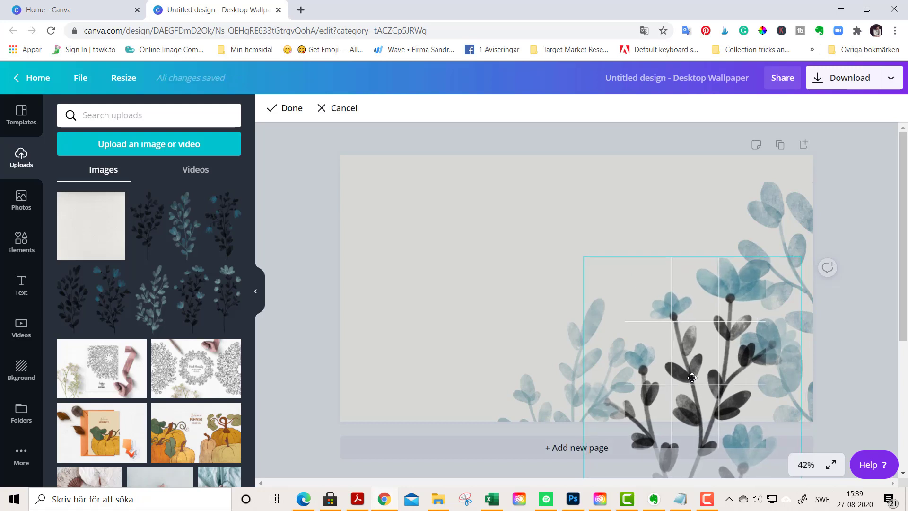
{"action": "left_click", "coordinate": [292, 108]}
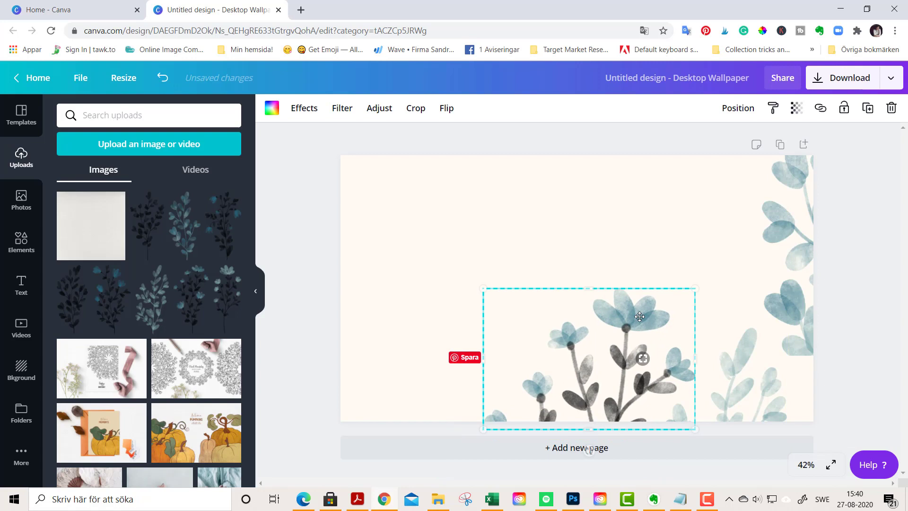
{"action": "left_click", "coordinate": [877, 333]}
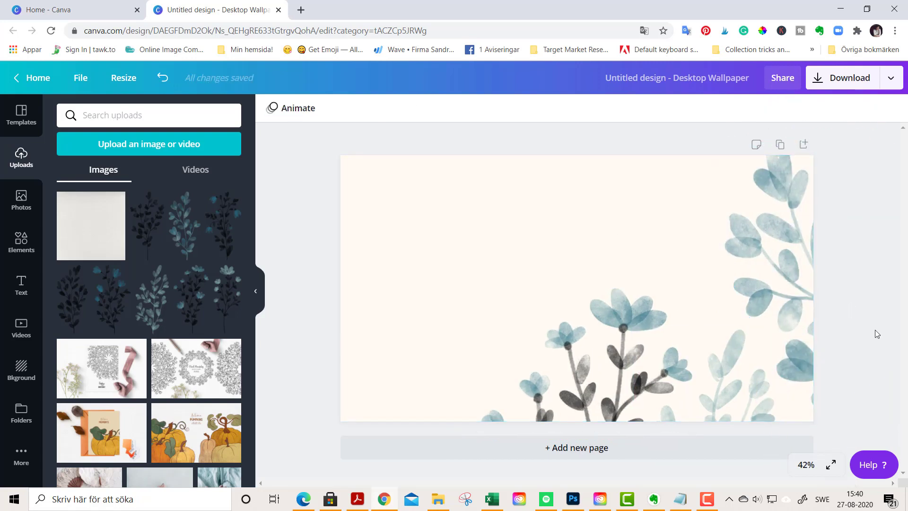
{"action": "left_click", "coordinate": [610, 196]}
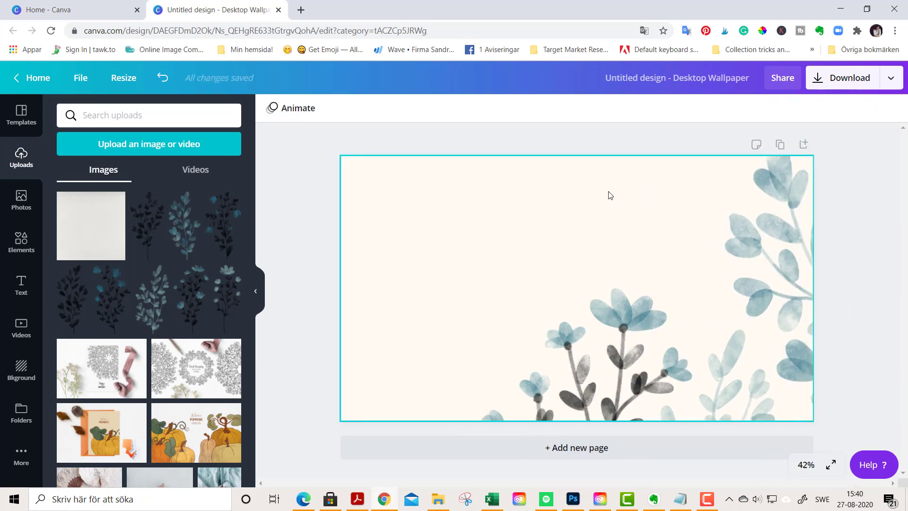
{"action": "mouse_move", "coordinate": [625, 220]}
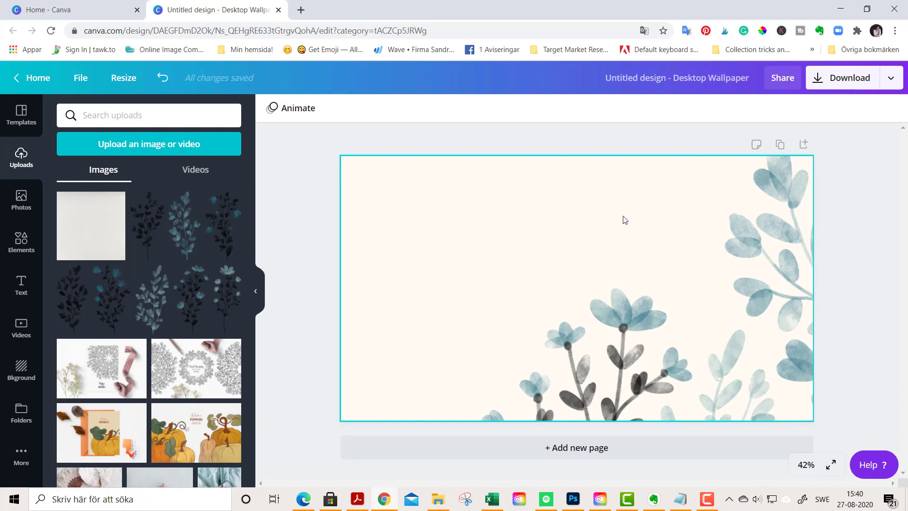
{"action": "mouse_move", "coordinate": [616, 236]}
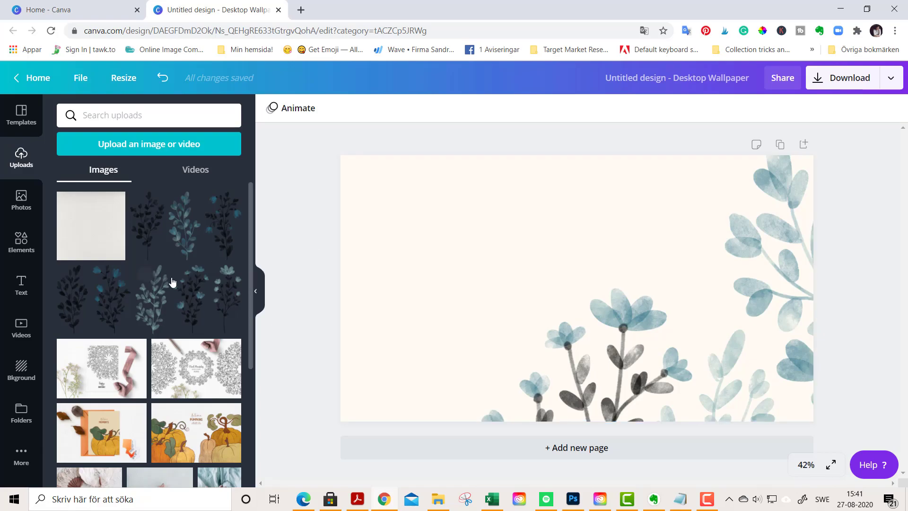
- Add the recently used quote text with author line and select it for editing
{"action": "left_click", "coordinate": [21, 284]}
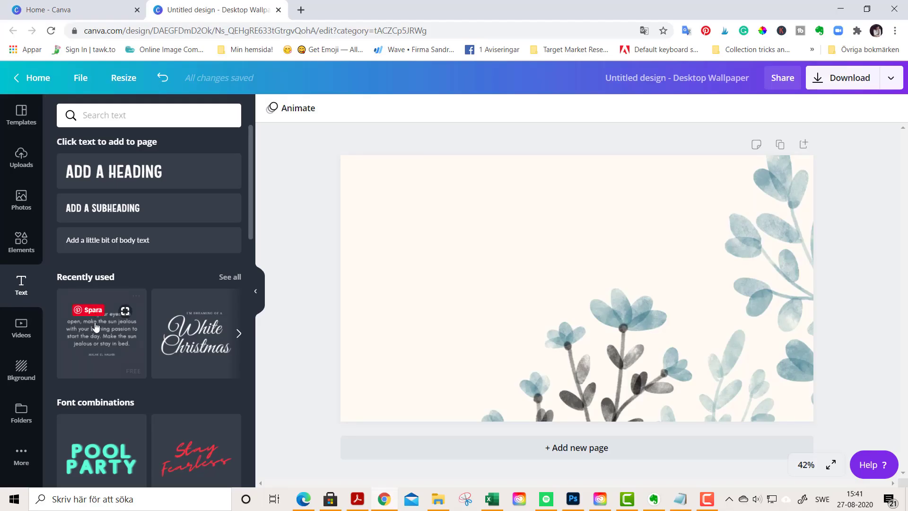
{"action": "mouse_move", "coordinate": [103, 339]}
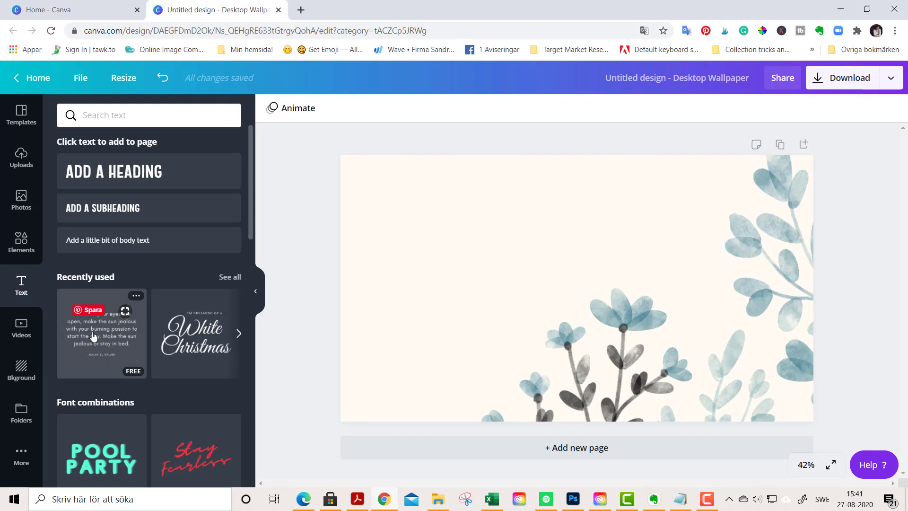
{"action": "left_click", "coordinate": [101, 333]}
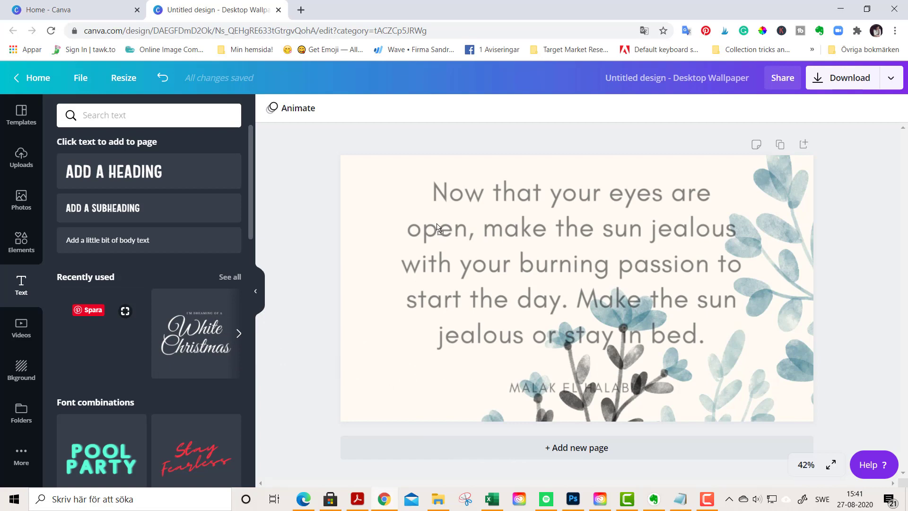
{"action": "left_click", "coordinate": [570, 261]}
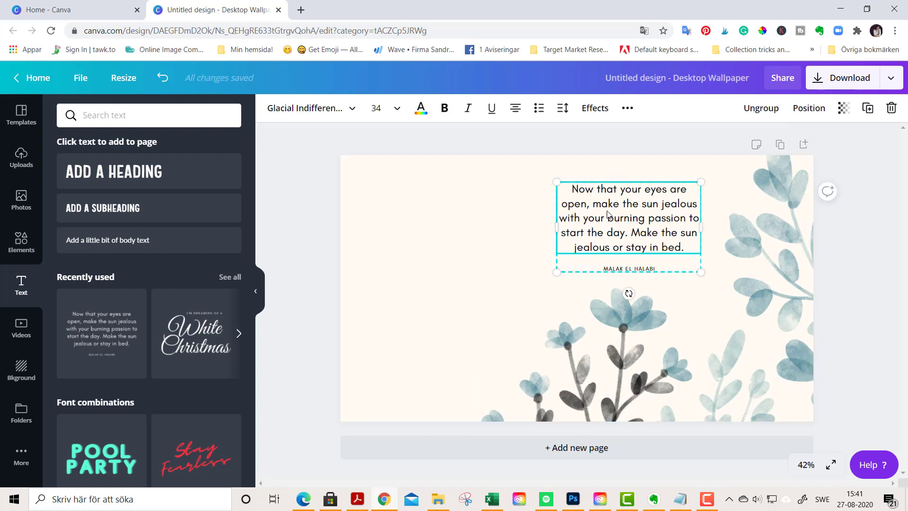
{"action": "double_click", "coordinate": [625, 217]}
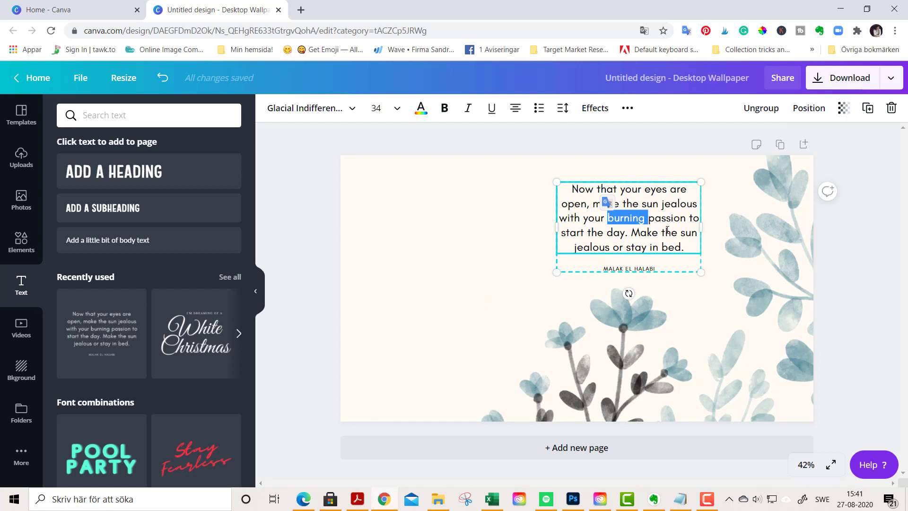
- Set the whole quote in the serif Quattrocento font
{"action": "key", "text": "ctrl+a"}
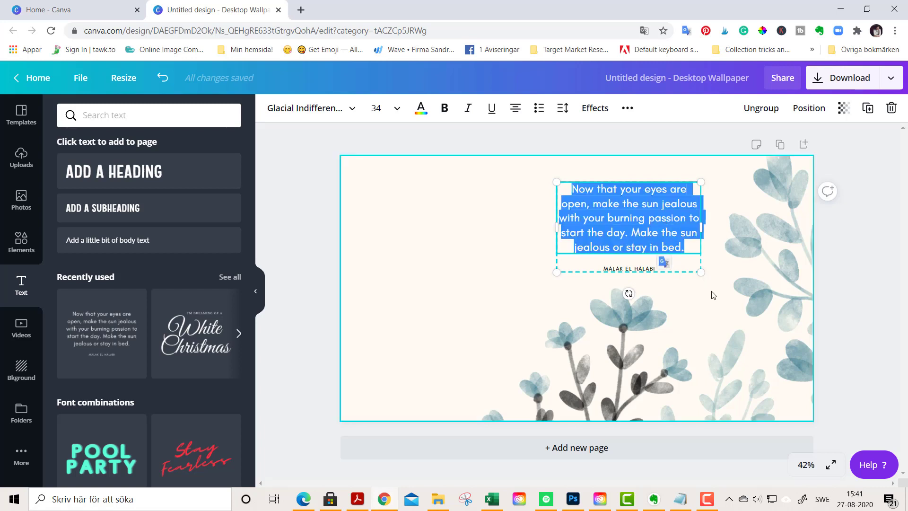
{"action": "left_click", "coordinate": [306, 108]}
{"action": "type", "text": "vintage"}
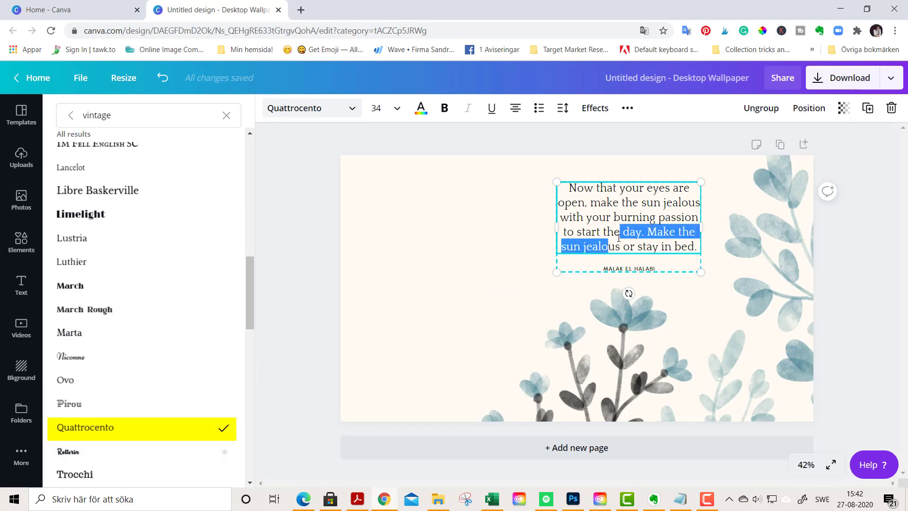
{"action": "left_click", "coordinate": [21, 284]}
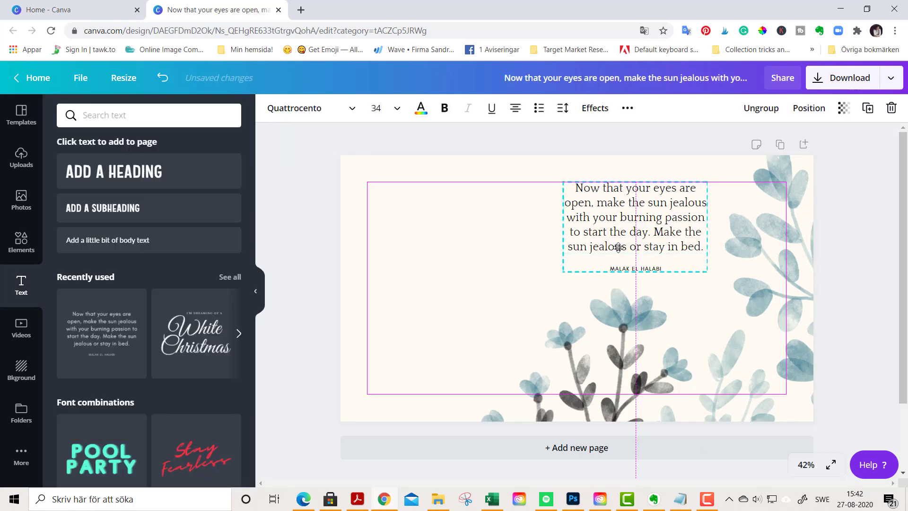
- Colour the quote and the author line dark brownish grey #54494B
{"action": "left_click", "coordinate": [634, 217]}
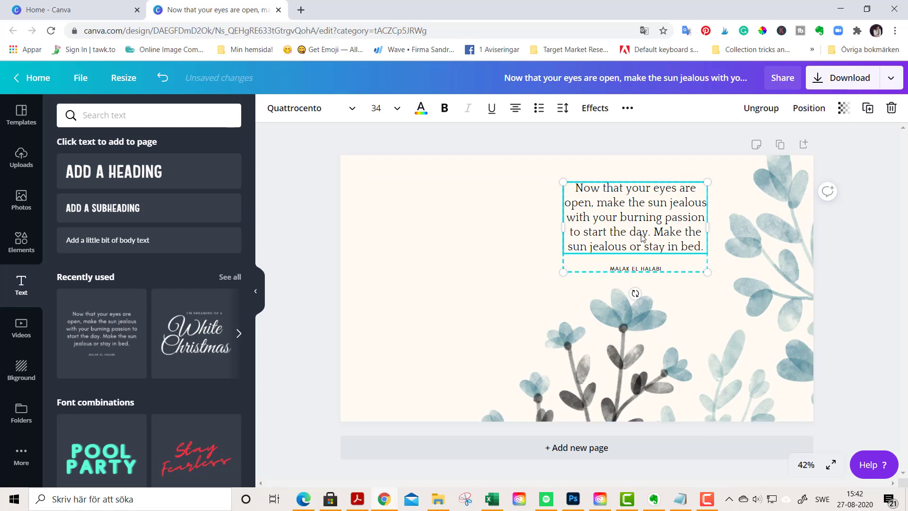
{"action": "left_click", "coordinate": [421, 108]}
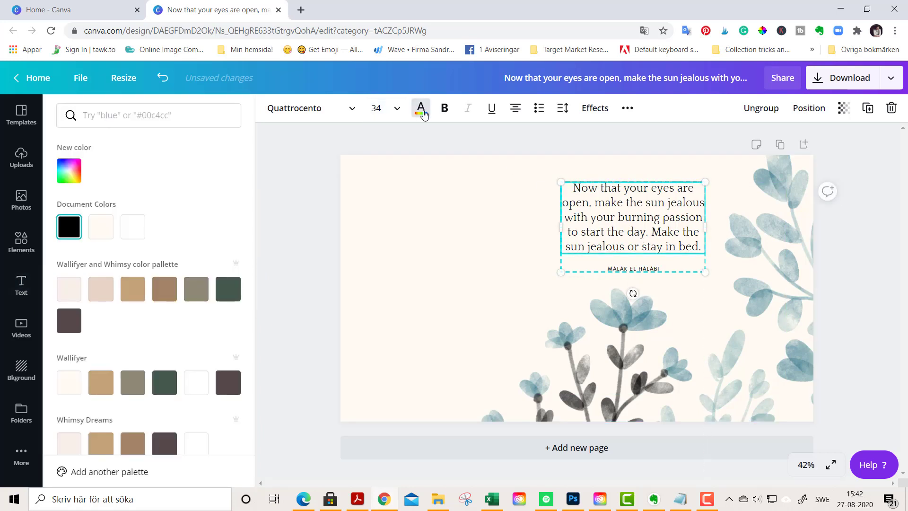
{"action": "left_click", "coordinate": [68, 321]}
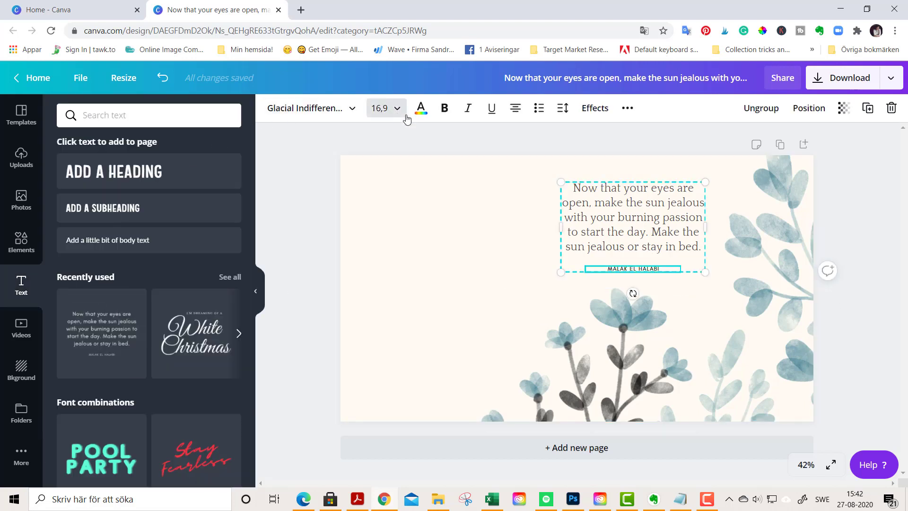
{"action": "left_click", "coordinate": [420, 107]}
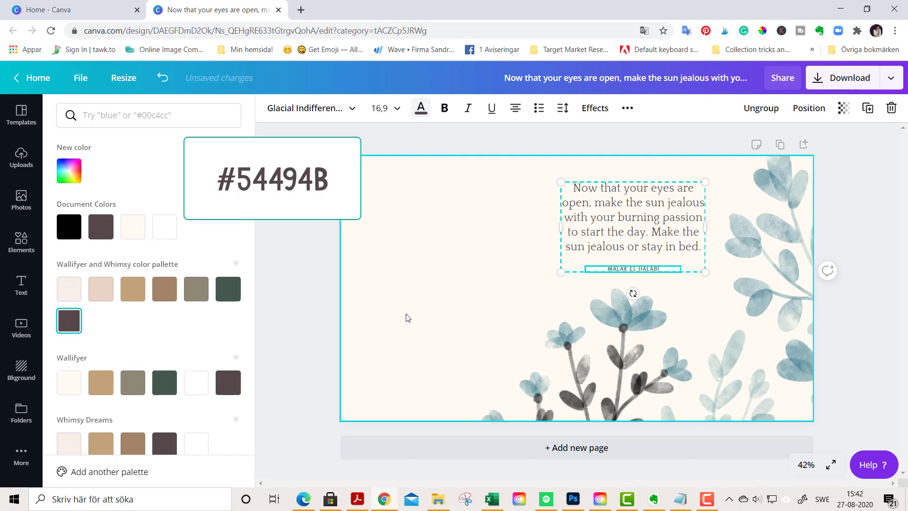
{"action": "left_click", "coordinate": [21, 284]}
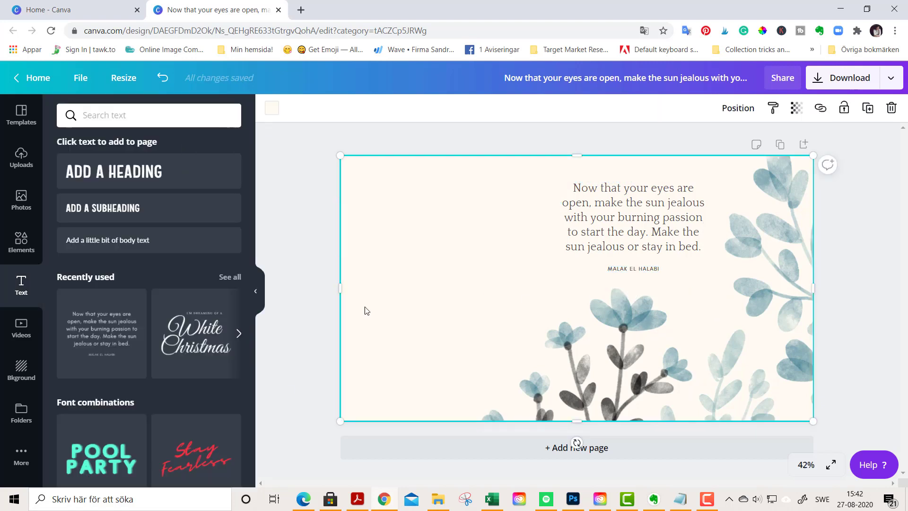
{"action": "mouse_move", "coordinate": [487, 297]}
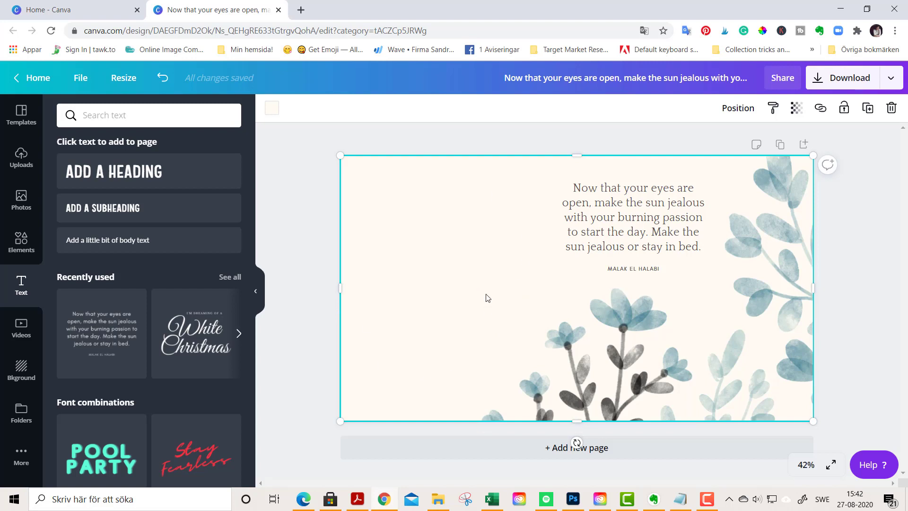
{"action": "mouse_move", "coordinate": [466, 207]}
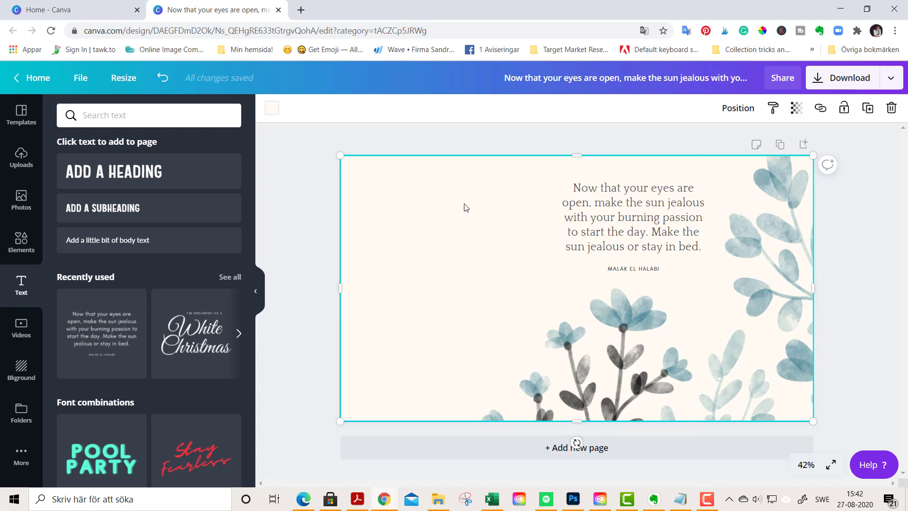
{"action": "mouse_move", "coordinate": [451, 207]}
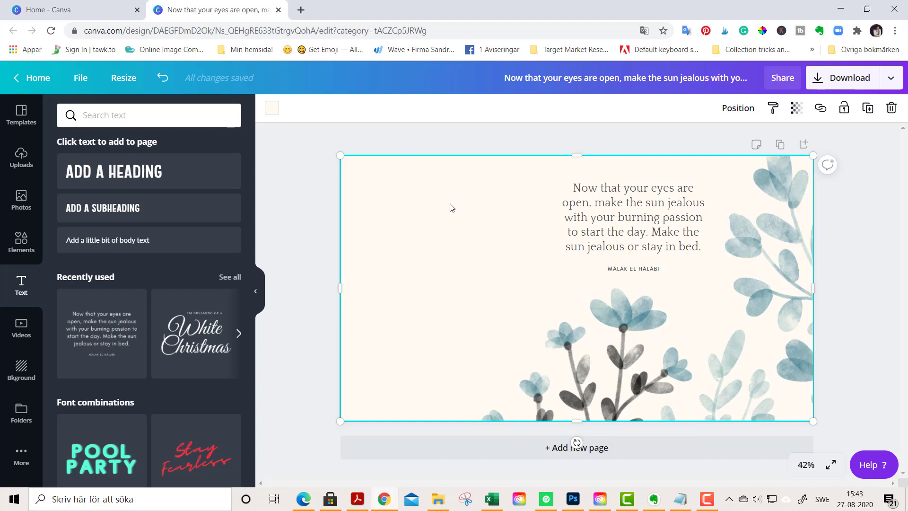
{"action": "mouse_move", "coordinate": [451, 201]}
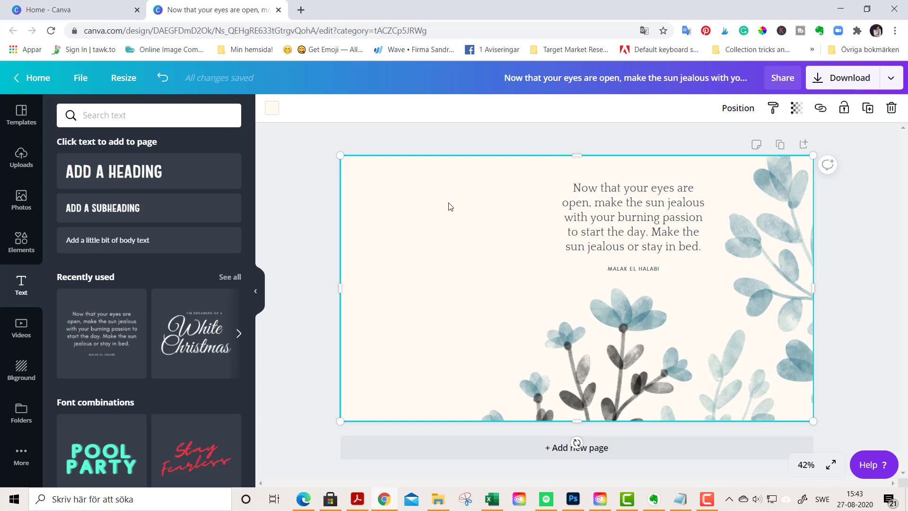
{"action": "mouse_move", "coordinate": [436, 217]}
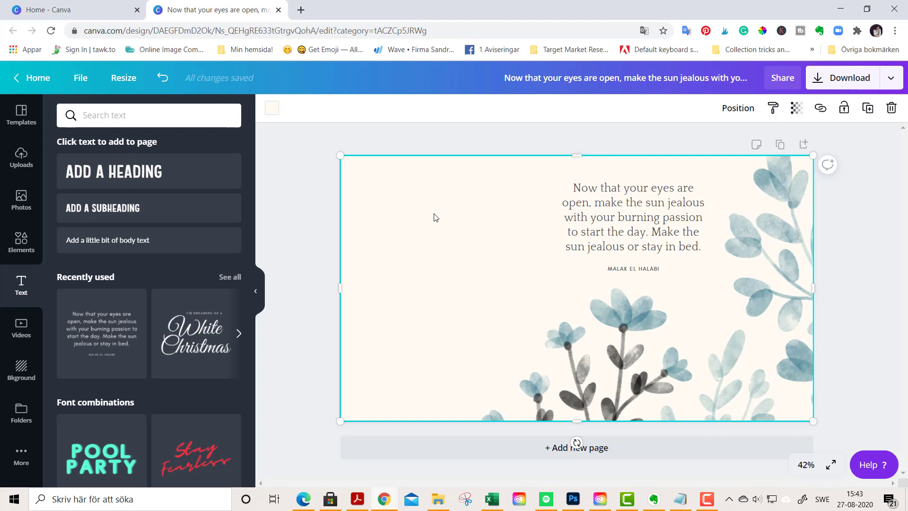
{"action": "mouse_move", "coordinate": [848, 81]}
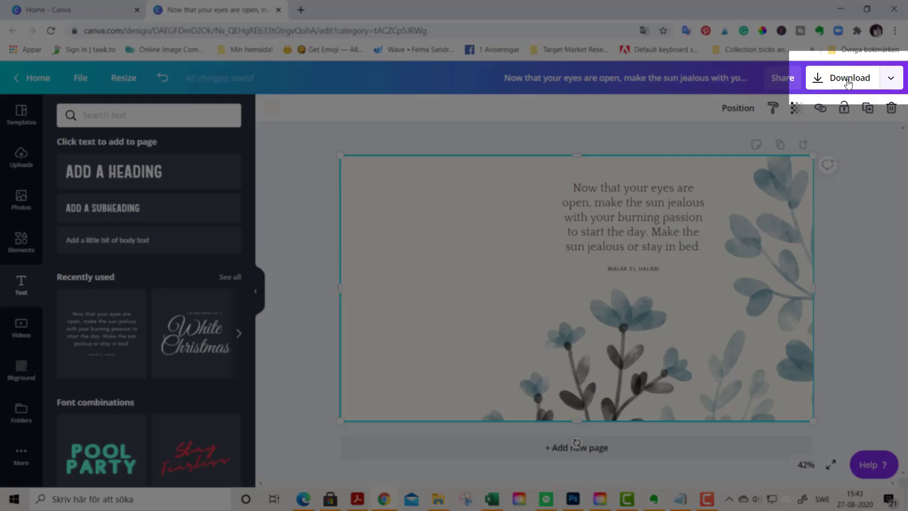
- Download the wallpaper as a PNG file
{"action": "left_click", "coordinate": [849, 77]}
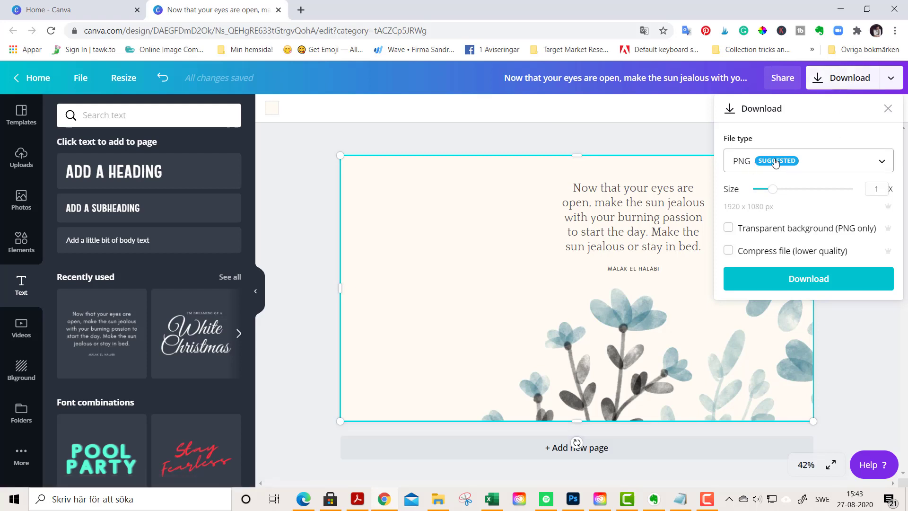
{"action": "mouse_move", "coordinate": [763, 283]}
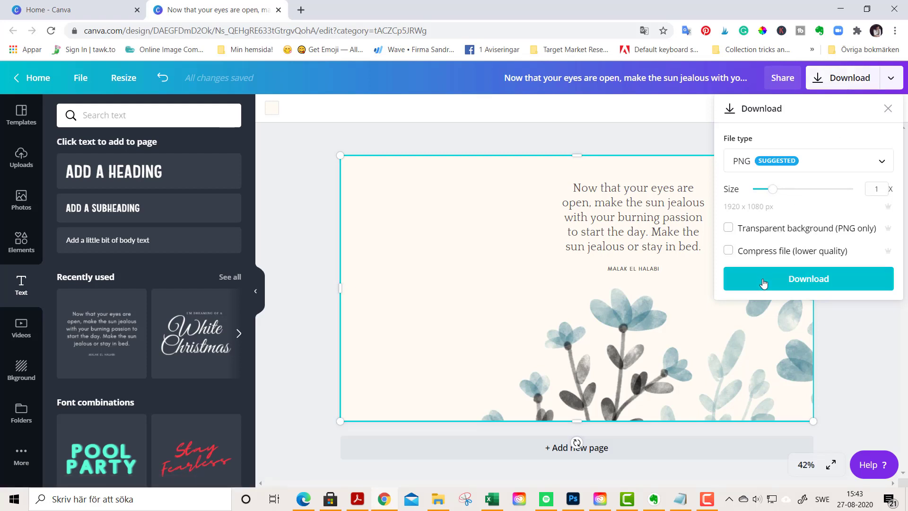
{"action": "left_click", "coordinate": [807, 279]}
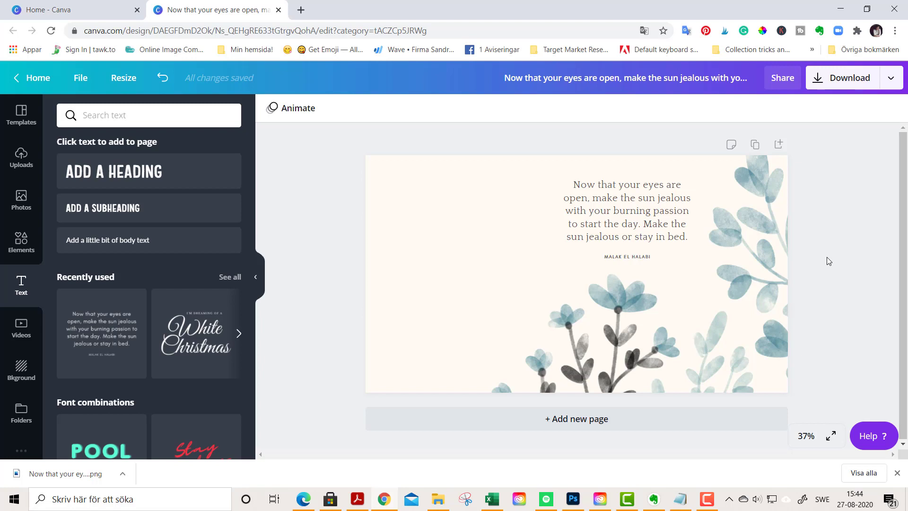
{"action": "mouse_move", "coordinate": [843, 266]}
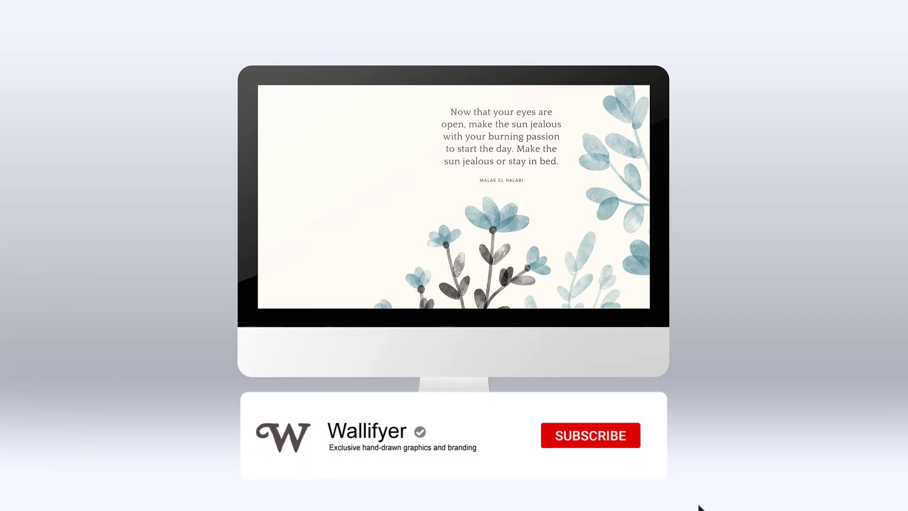
{"action": "left_click", "coordinate": [590, 435]}
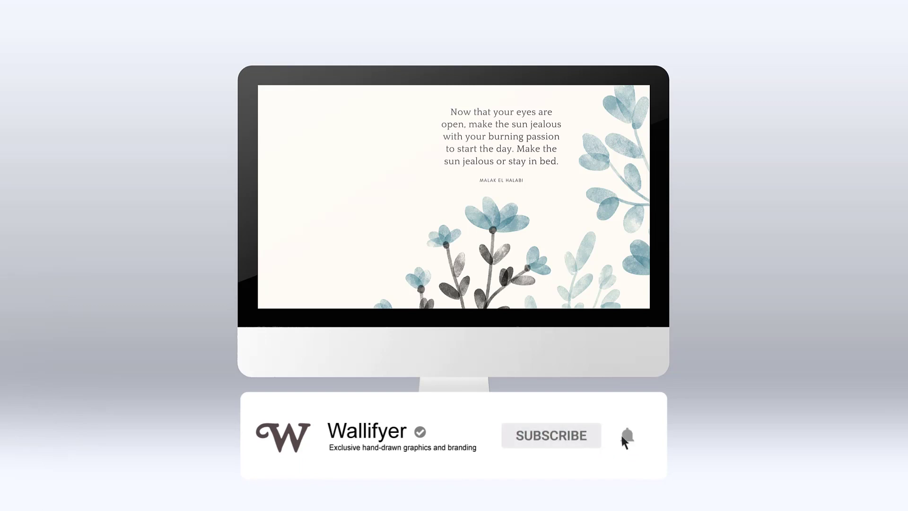
{"action": "left_click", "coordinate": [627, 435]}
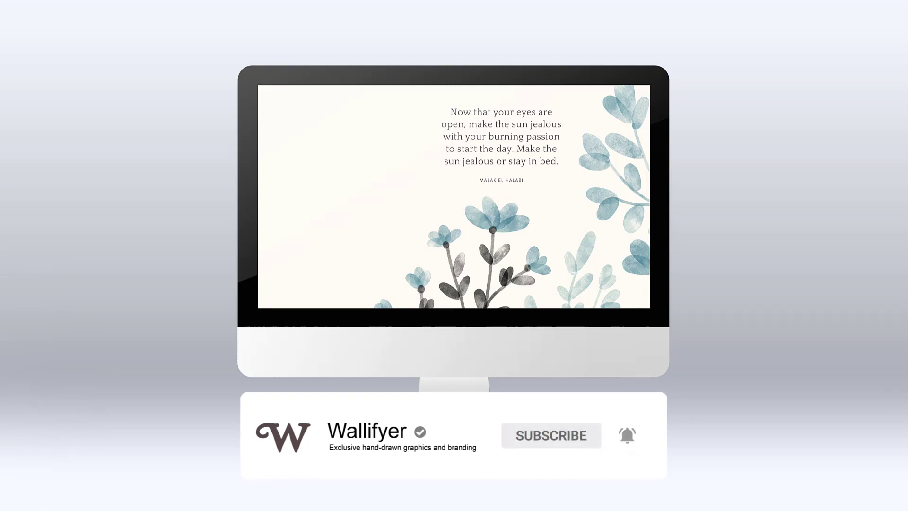